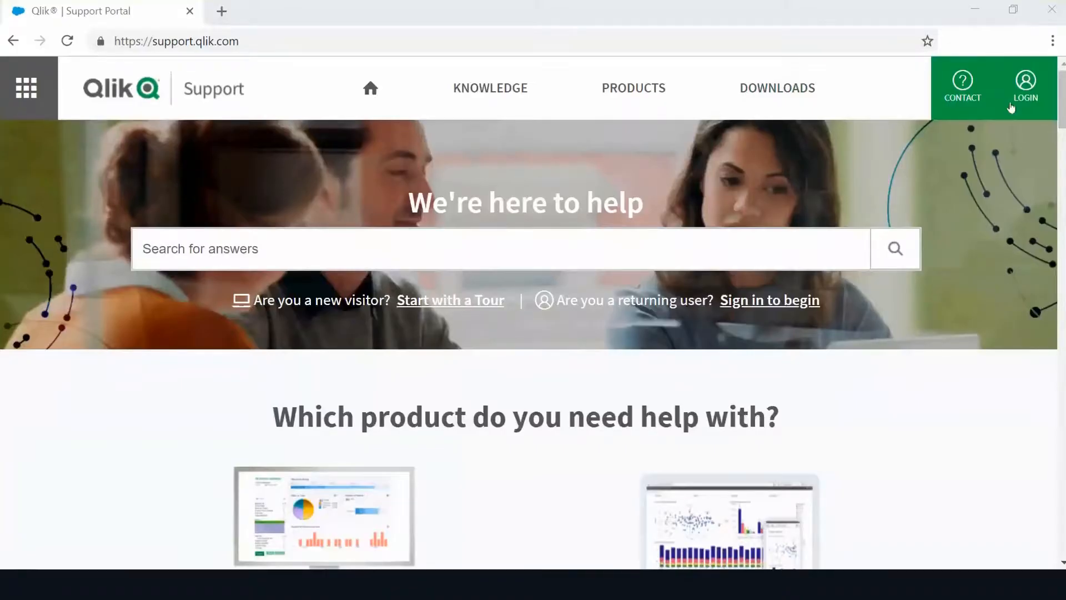
# Sign in to the Qlik Support Portal and show the My Account menu options.
pyautogui.click(1025, 87)
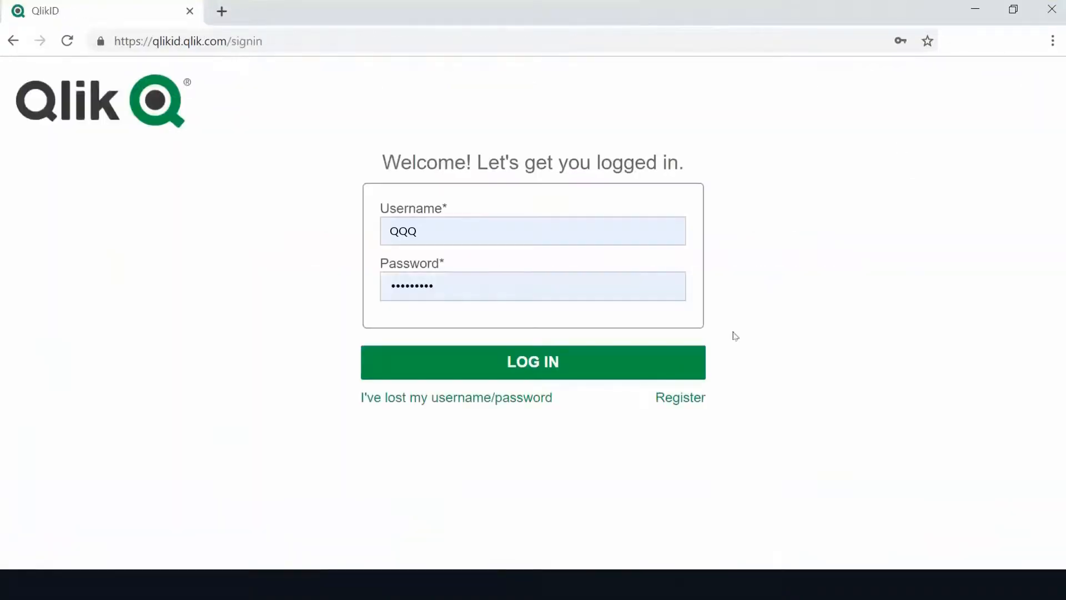
pyautogui.click(532, 362)
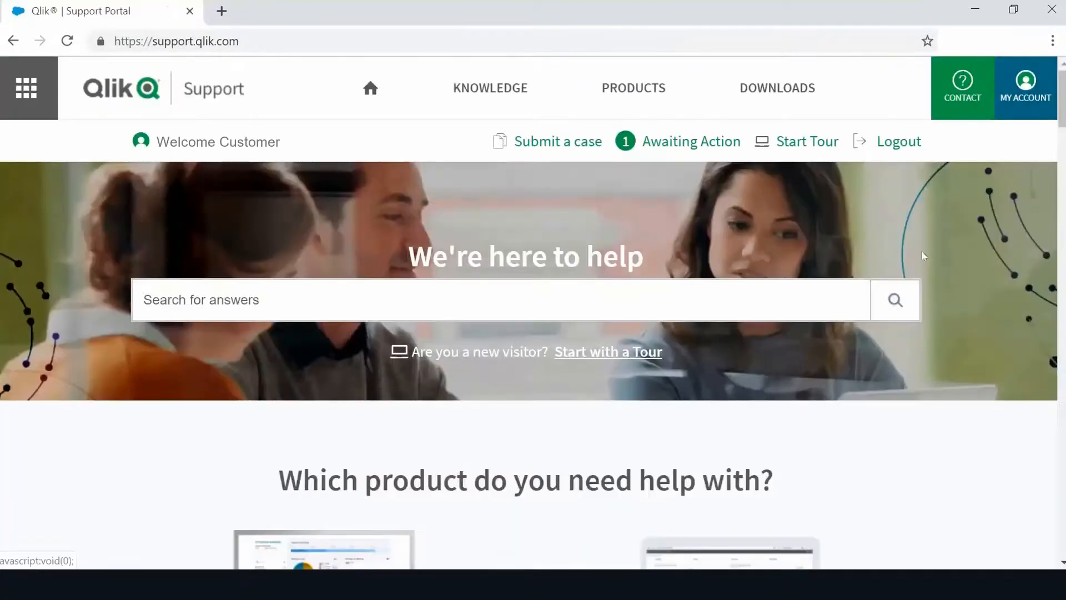
pyautogui.moveTo(944, 230)
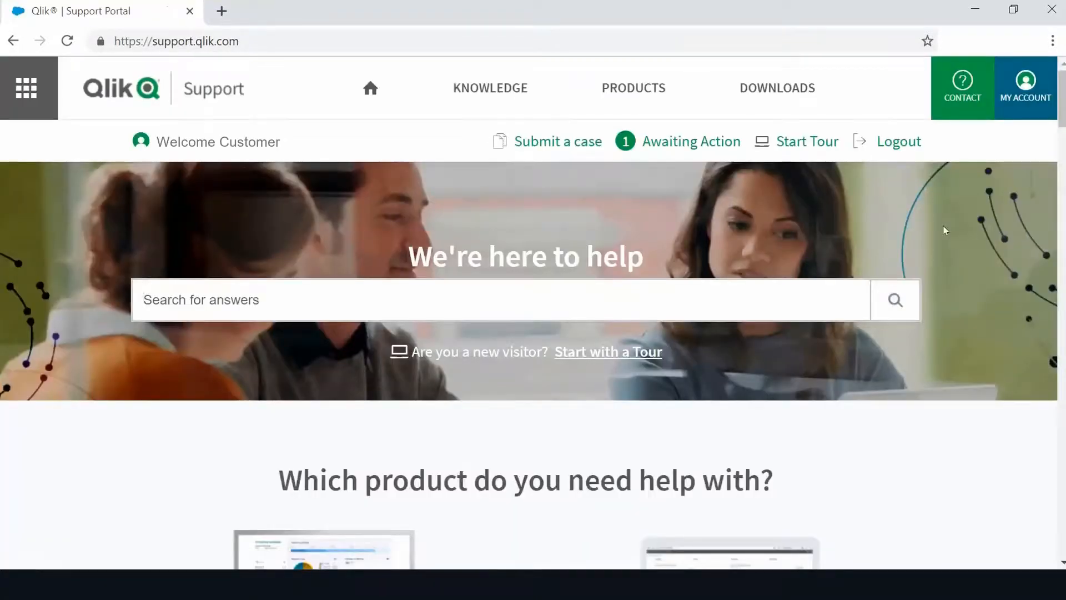
pyautogui.click(1025, 88)
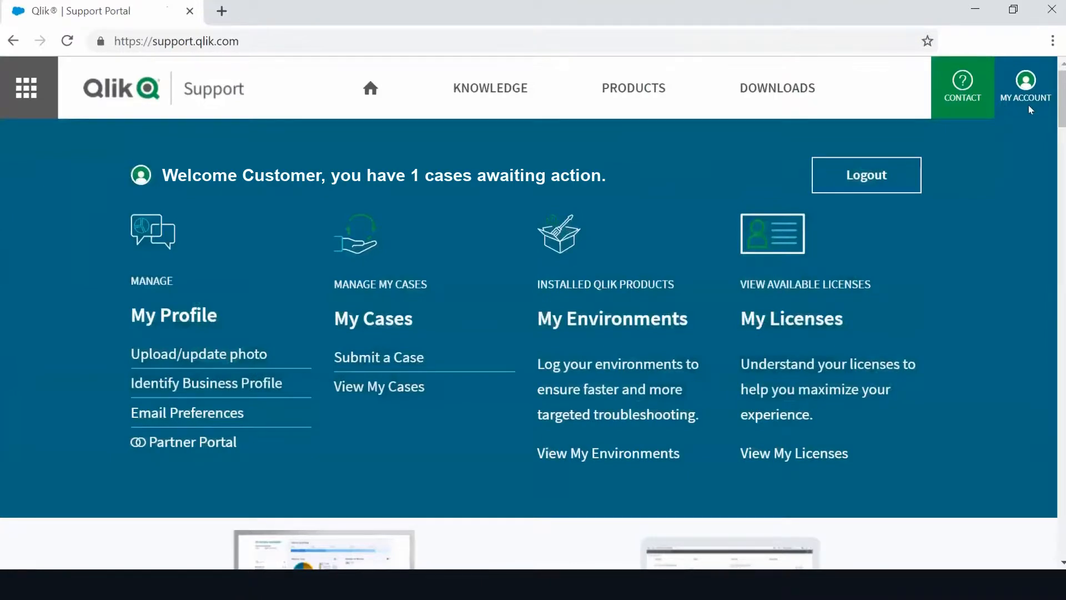
# Use the Chrome menu to dismiss the clear browsing data tab, leaving only the Qlik portal tab.
pyautogui.click(1052, 40)
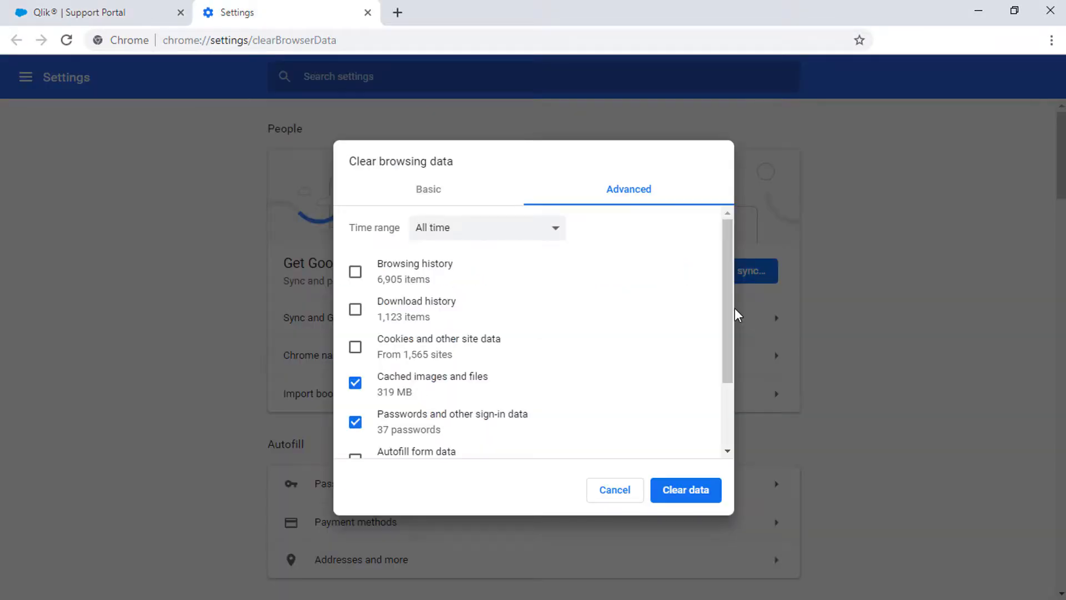
pyautogui.click(1053, 40)
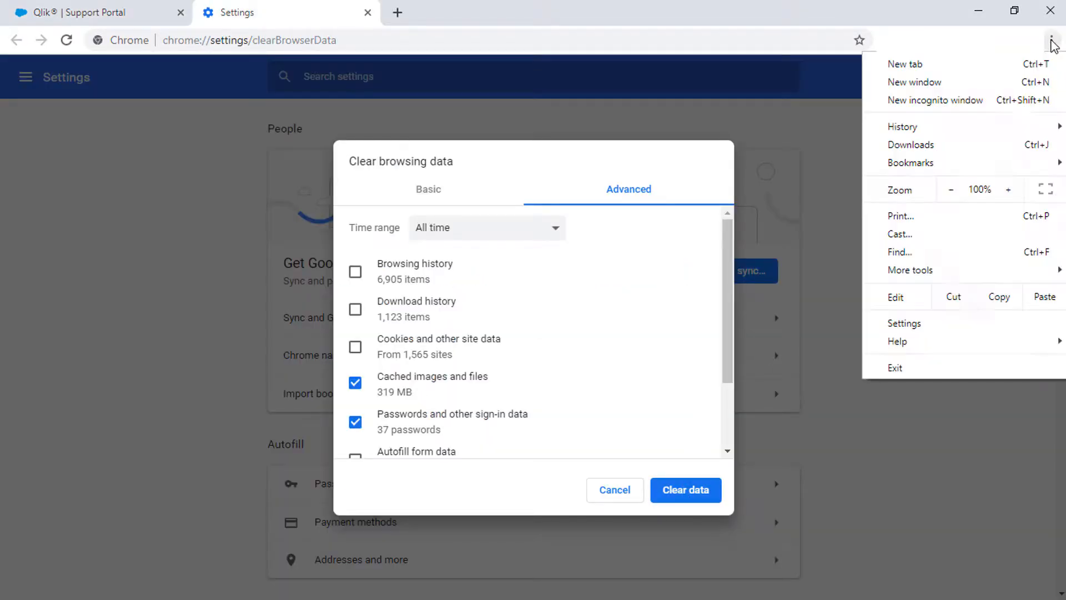
pyautogui.click(935, 100)
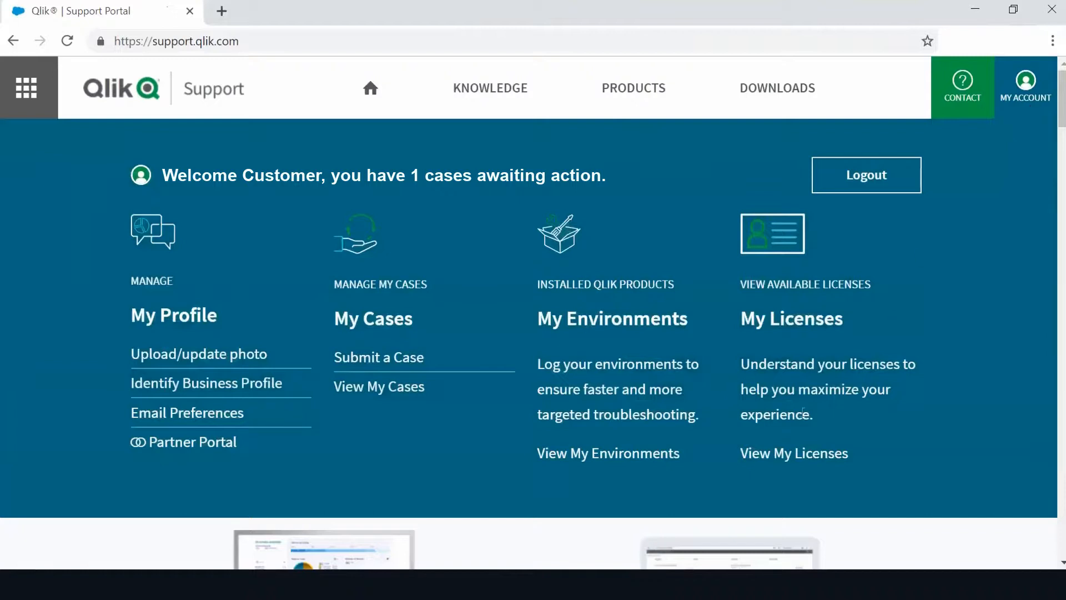
# View My Licenses filtered to partner Qlik and tick the Qlik Sense Enterprise Production Site license.
pyautogui.click(793, 453)
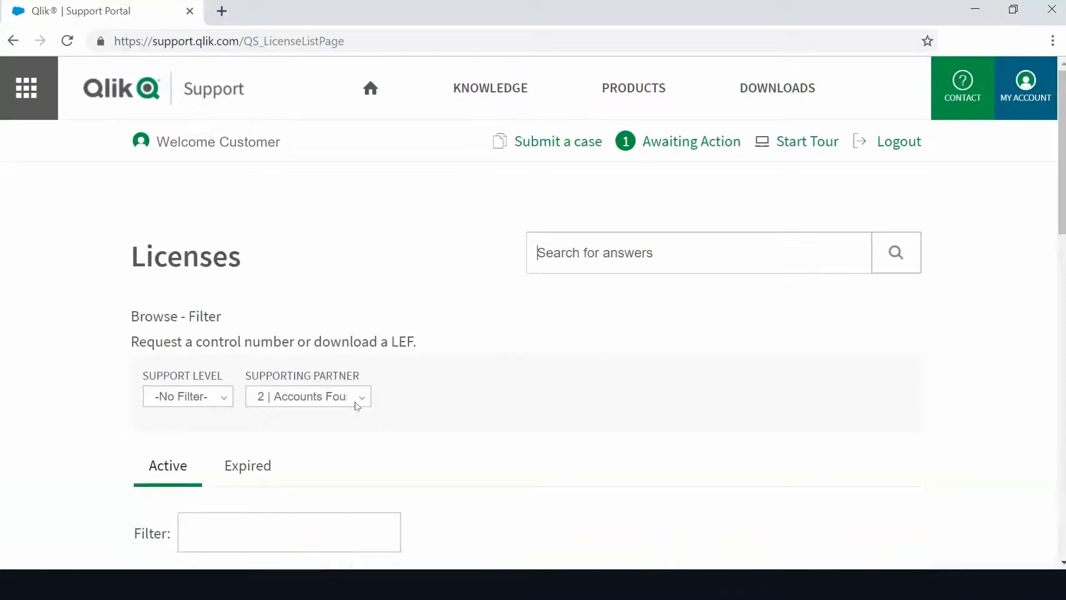
pyautogui.click(307, 396)
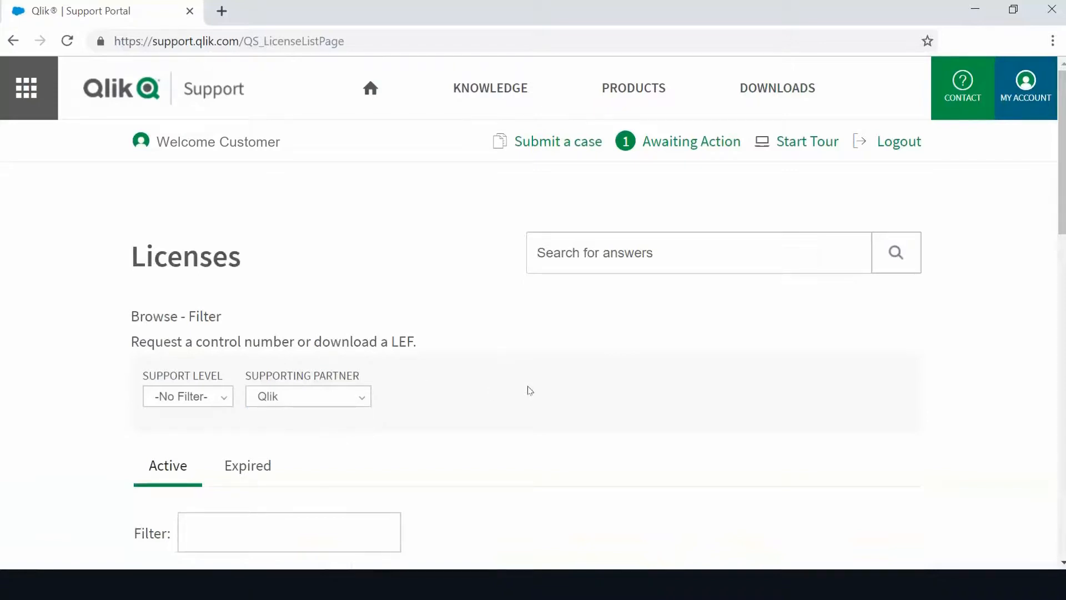
pyautogui.scroll(-3)
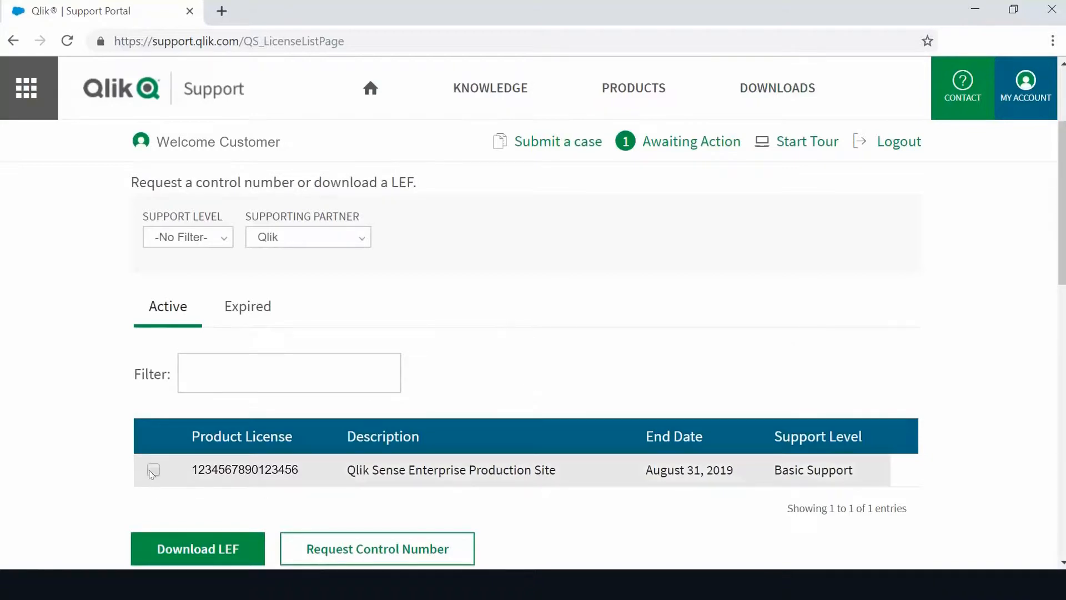
pyautogui.click(154, 468)
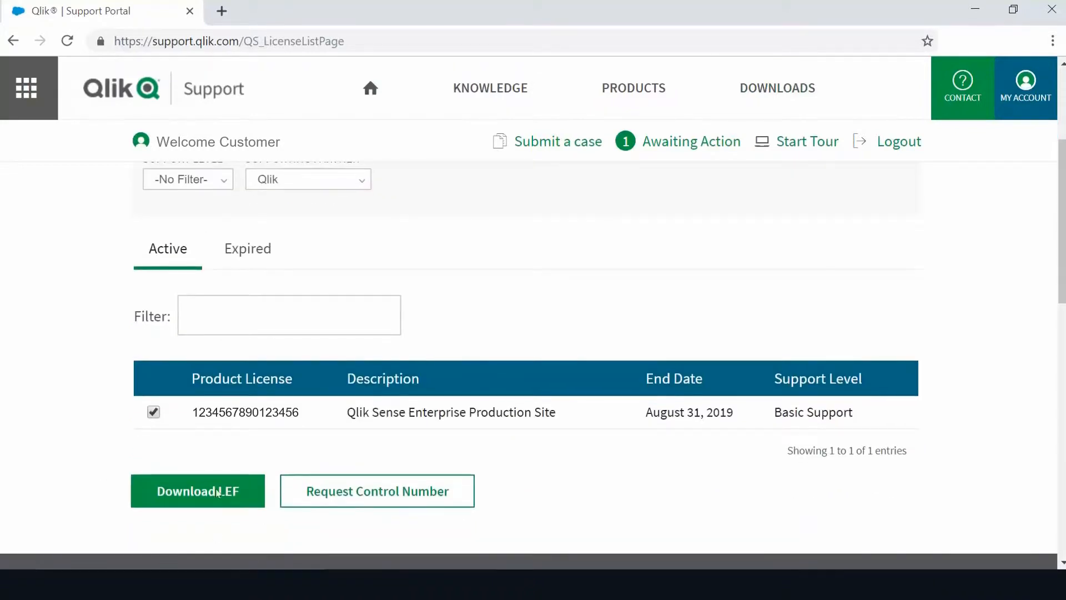
pyautogui.moveTo(377, 489)
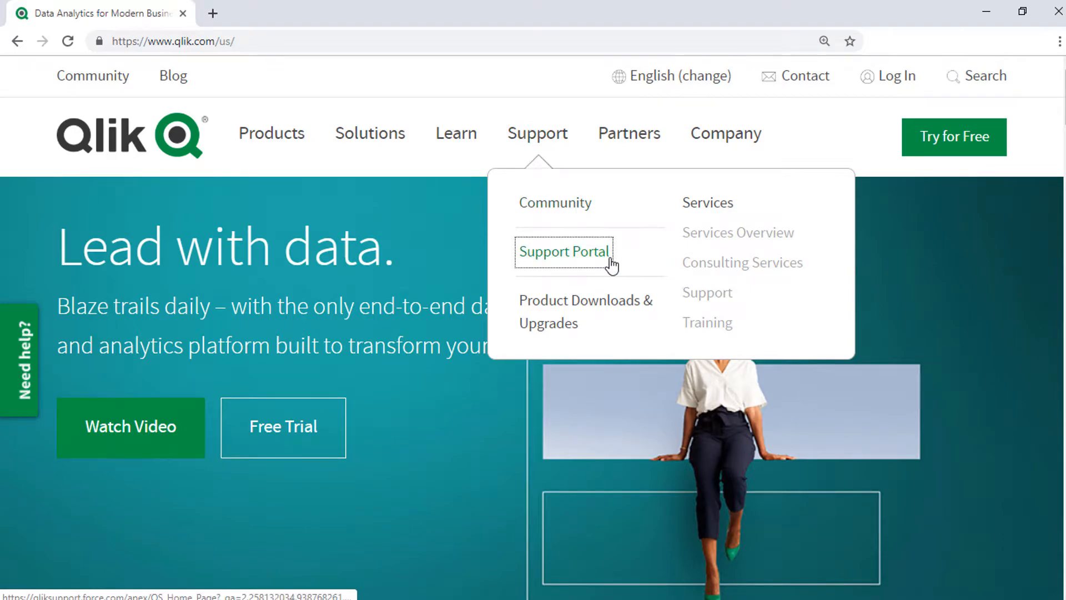
# Go to the Support Portal and search for 'Windows Event Logs'.
pyautogui.click(563, 252)
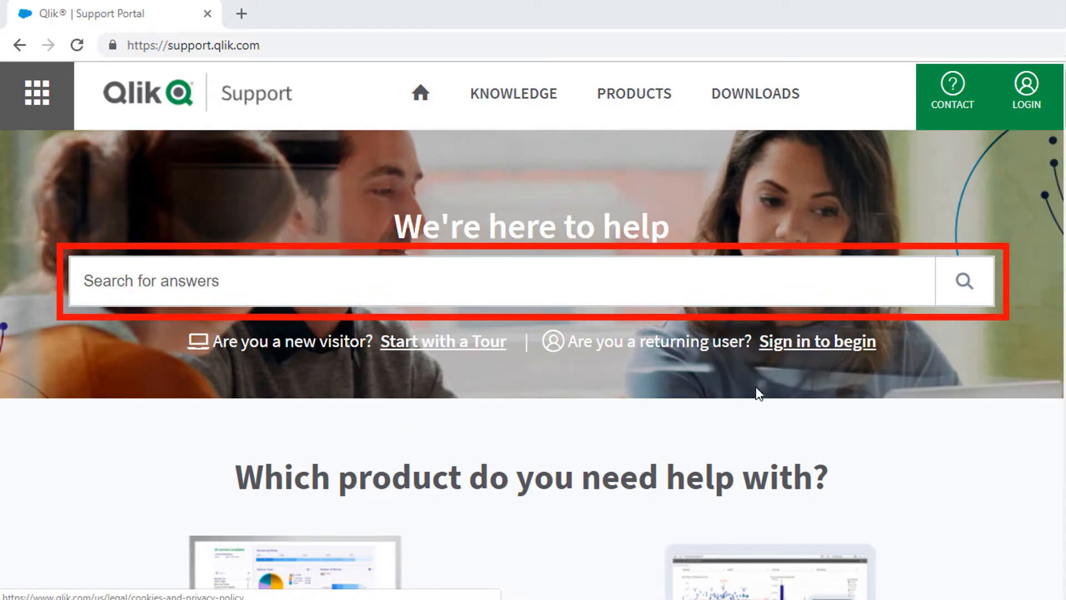
pyautogui.write('Windows Event Logs')
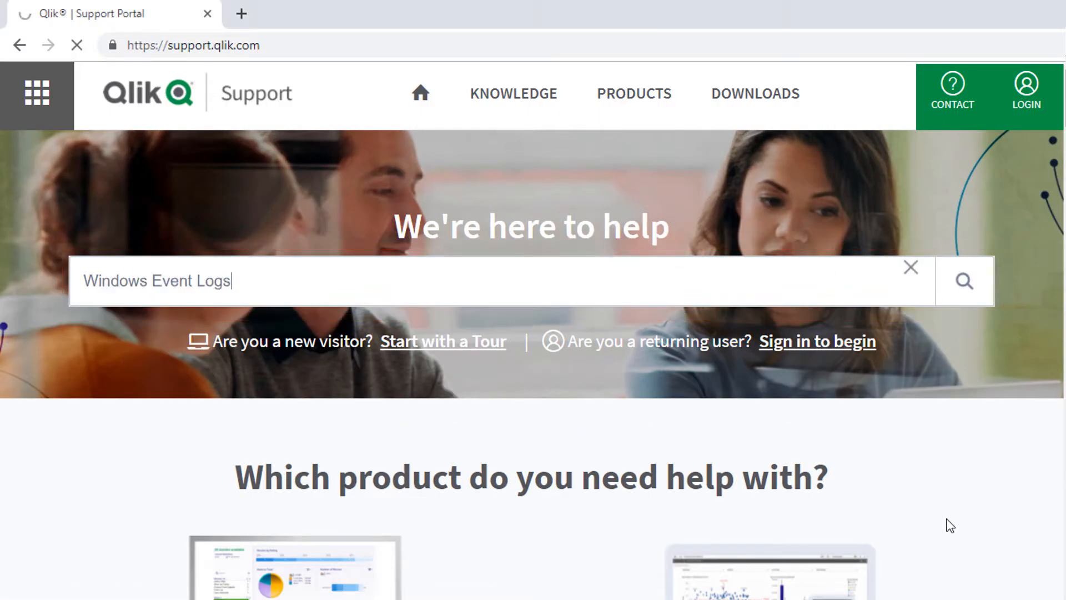
pyautogui.click(962, 280)
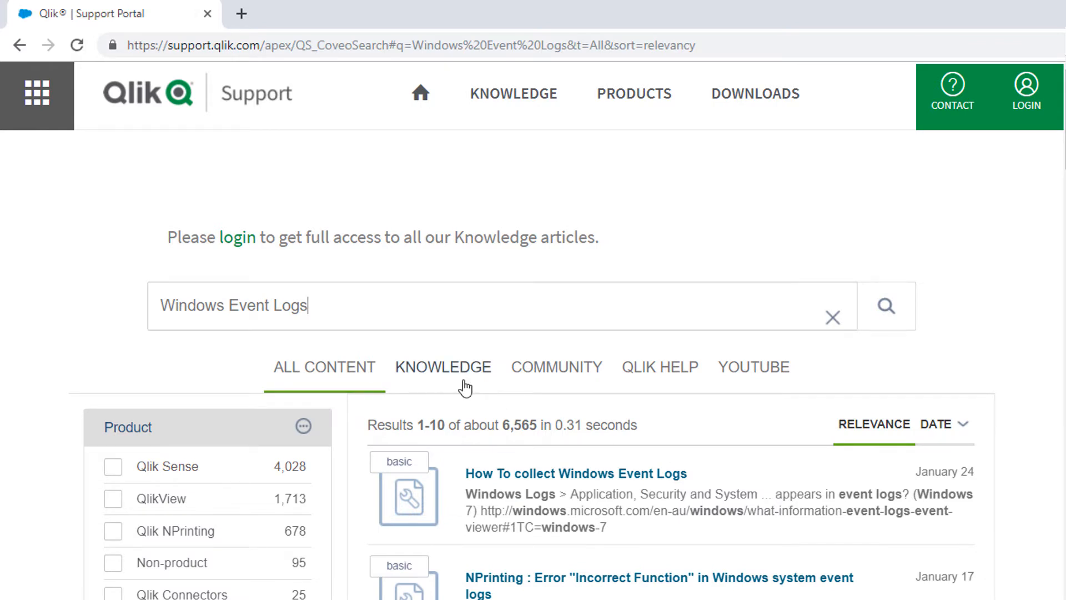
pyautogui.moveTo(683, 385)
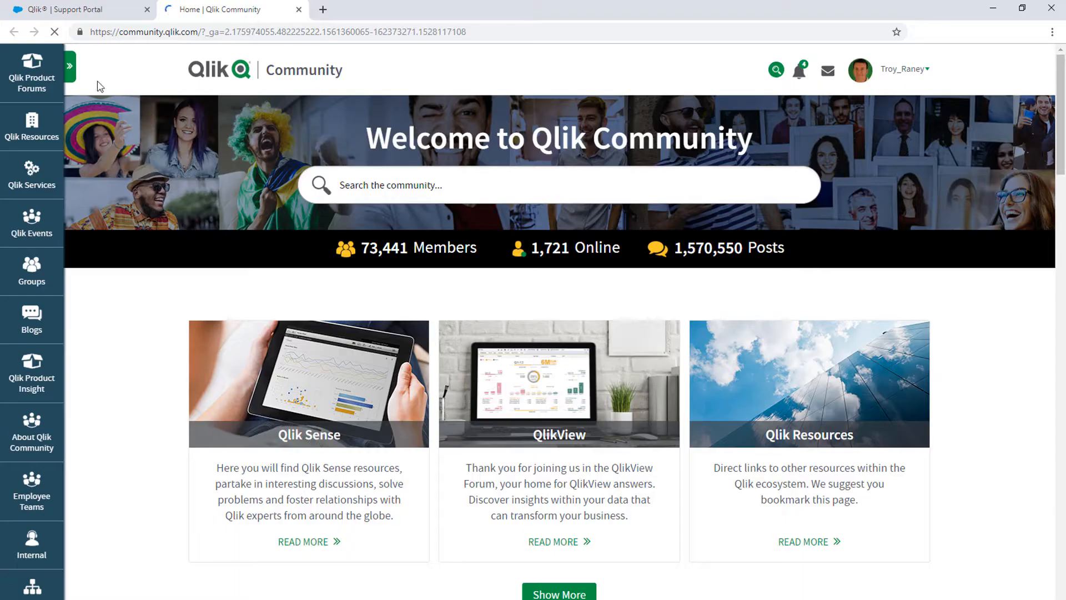
# Navigate via Qlik Product Forums to Blogs and open the Qlik Support Updates Blog.
pyautogui.click(69, 66)
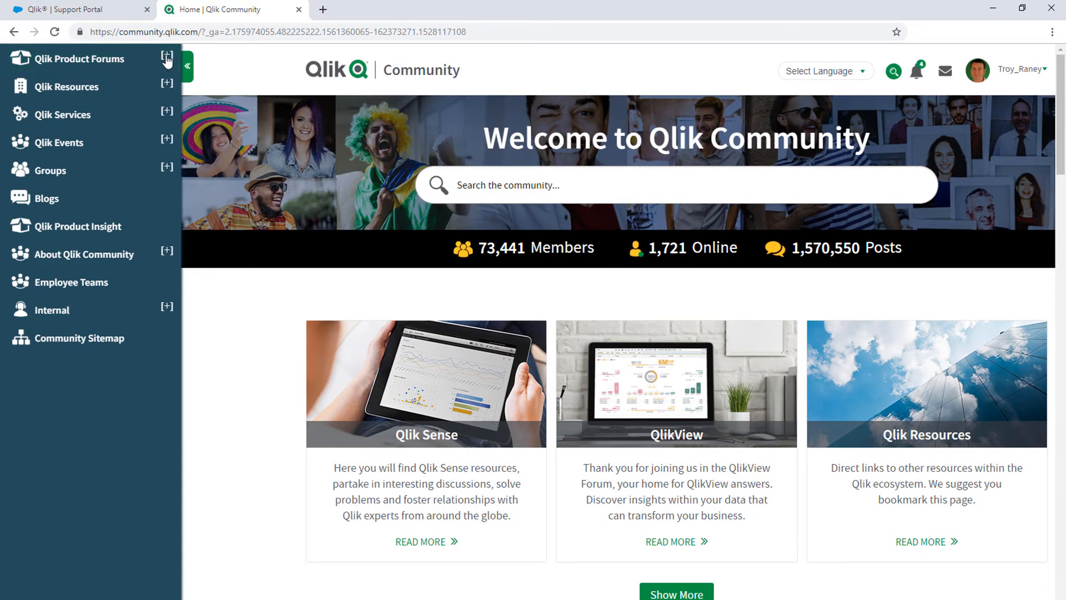
pyautogui.click(167, 56)
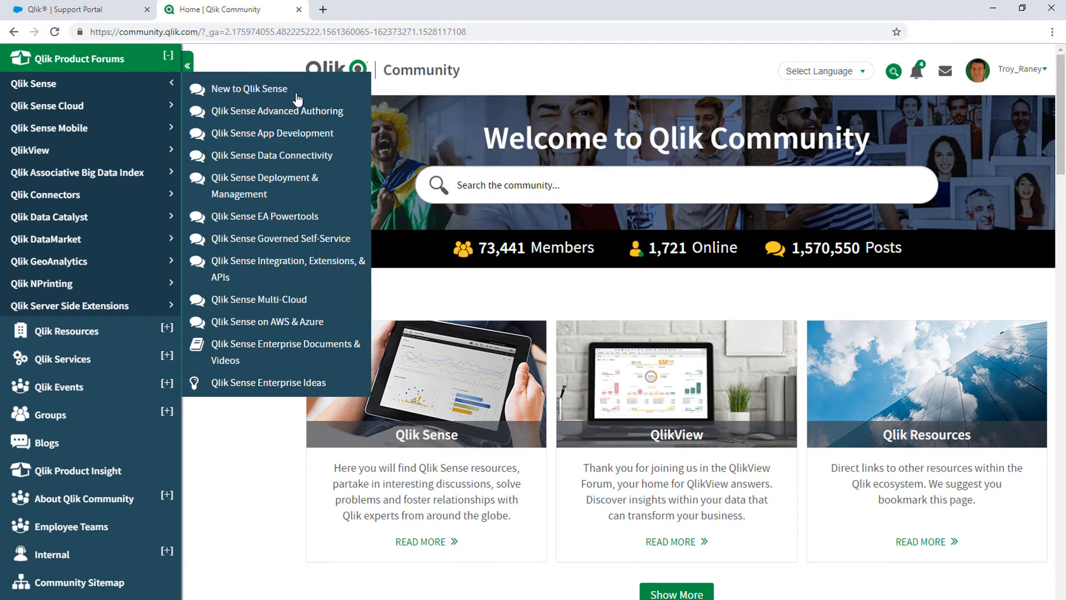
pyautogui.moveTo(332, 286)
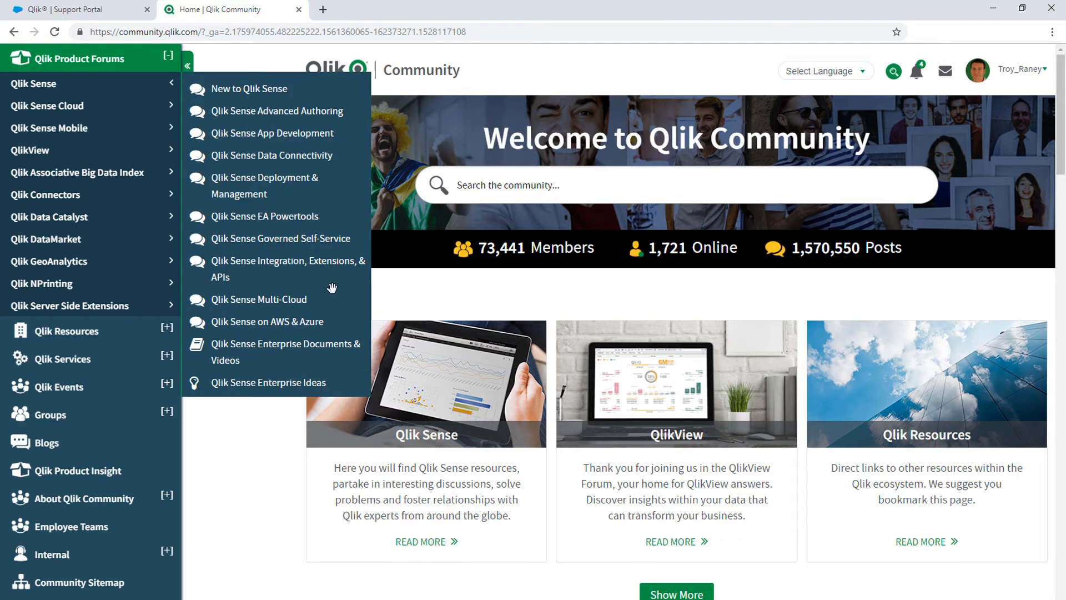
pyautogui.click(45, 443)
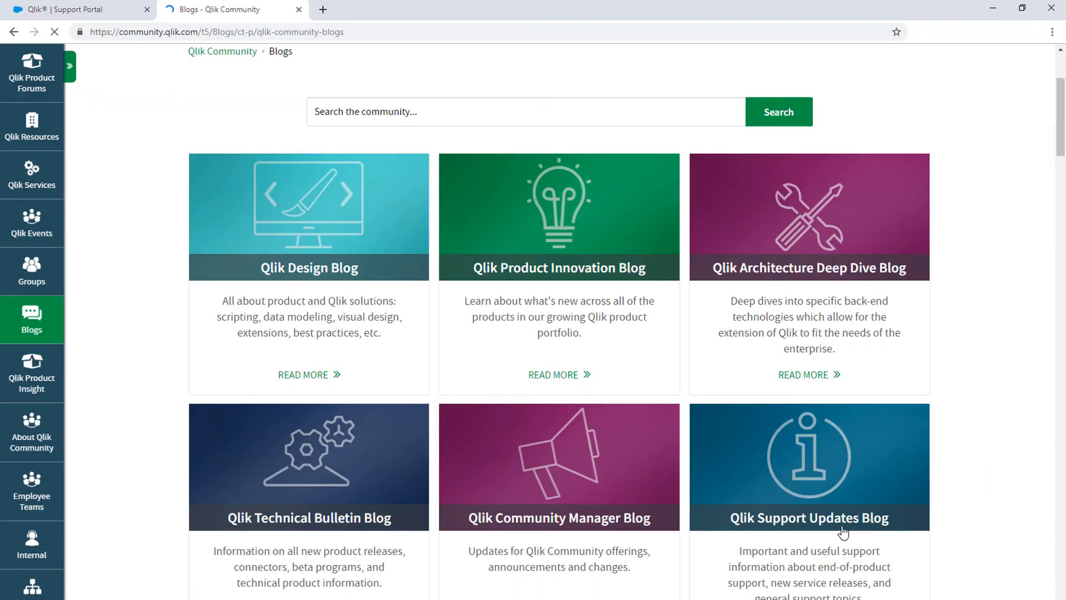
pyautogui.click(808, 517)
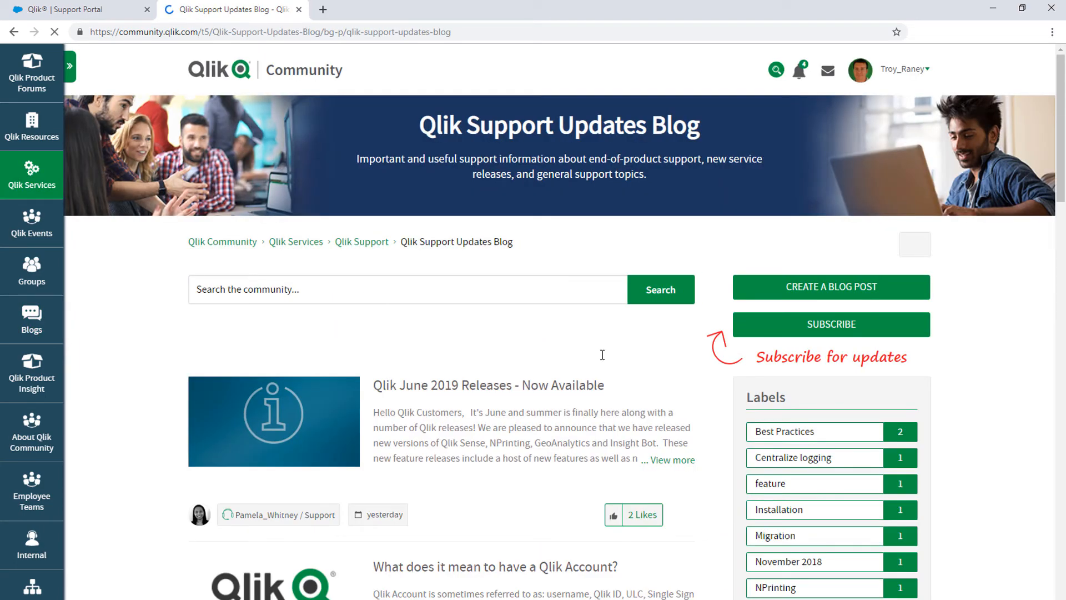
pyautogui.moveTo(831, 324)
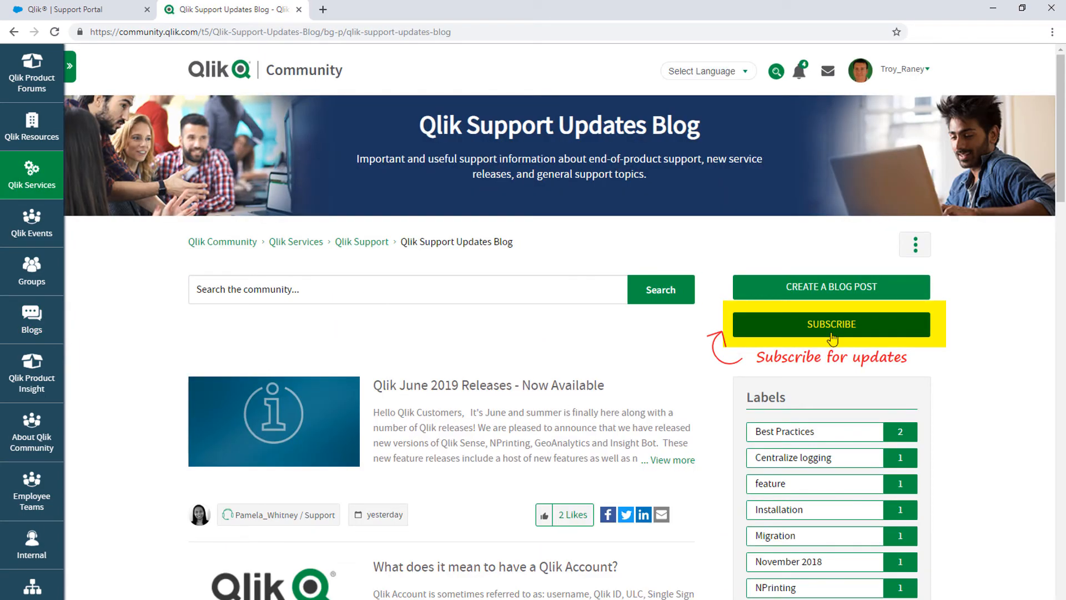